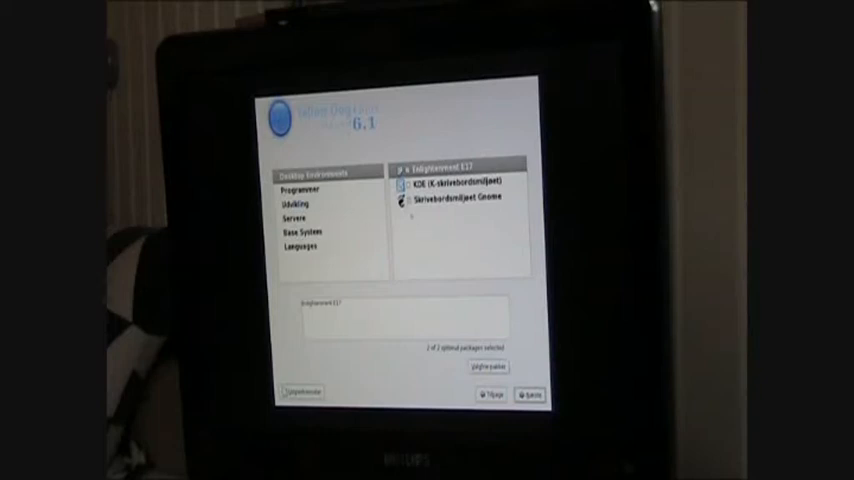
Step: Include the KDE desktop environment, then bring up the Programmer category
click(460, 185)
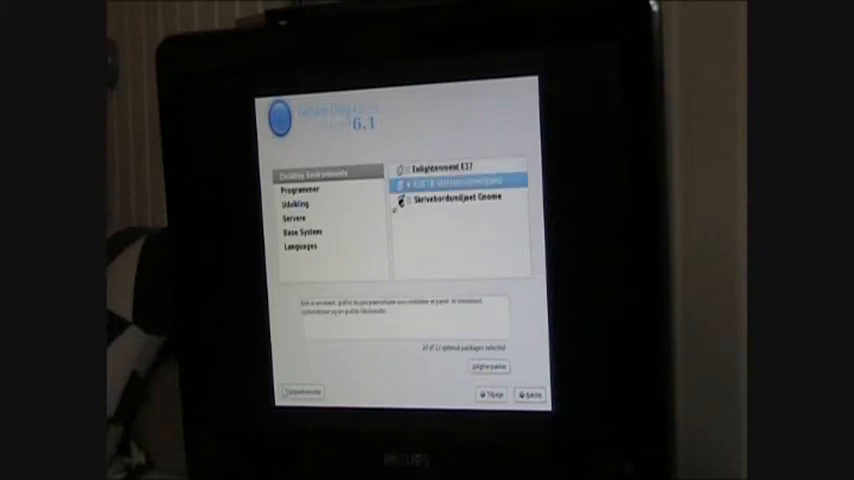
click(298, 187)
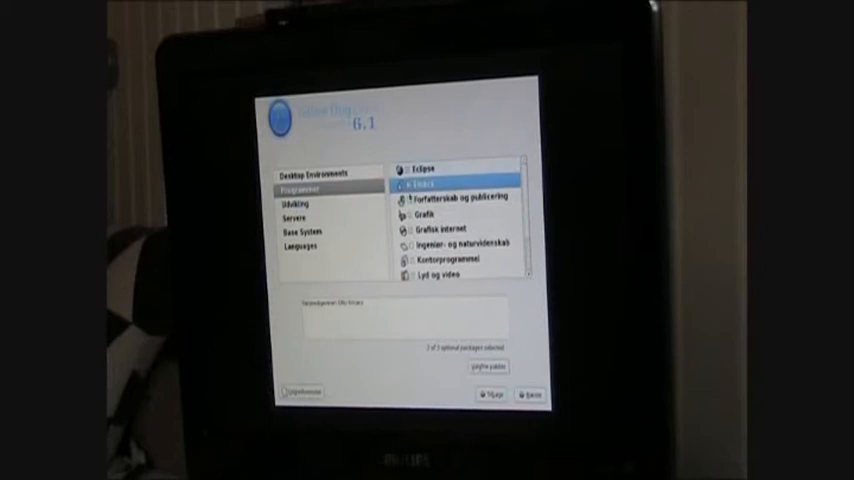
Step: Select Forfatterskab og publicering and Ingeniør- og naturvidenskab, then view Udvikling
click(455, 197)
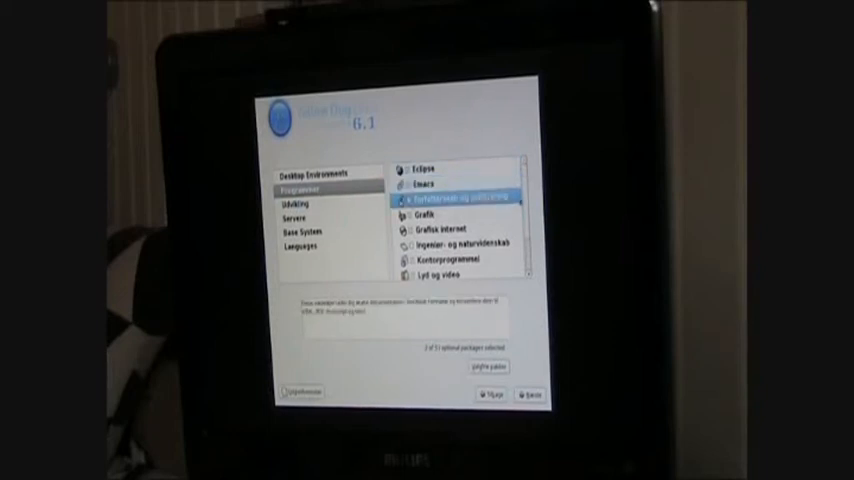
scroll(down, 3)
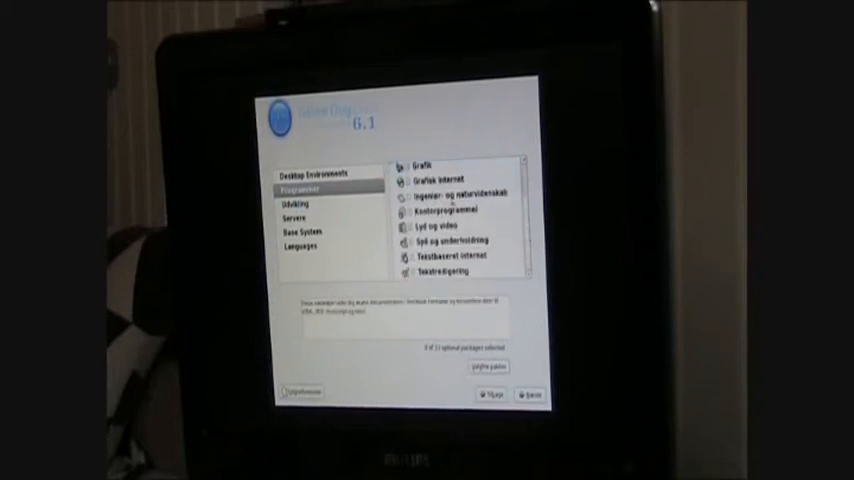
click(450, 193)
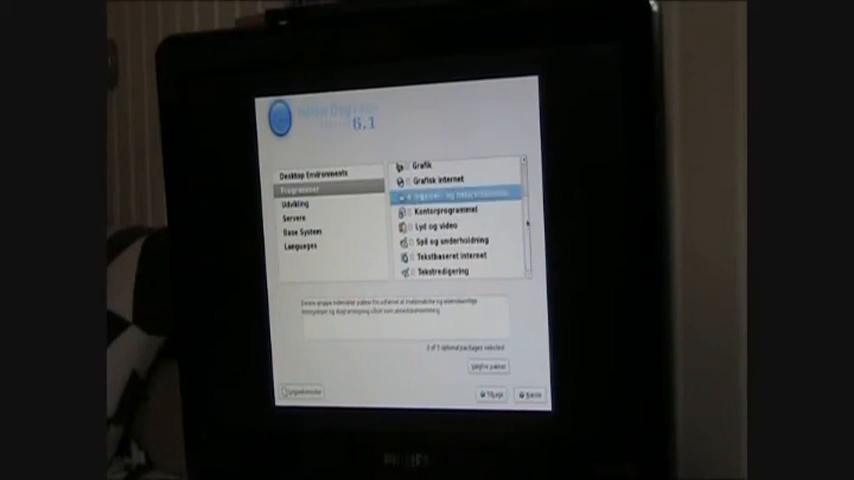
click(291, 202)
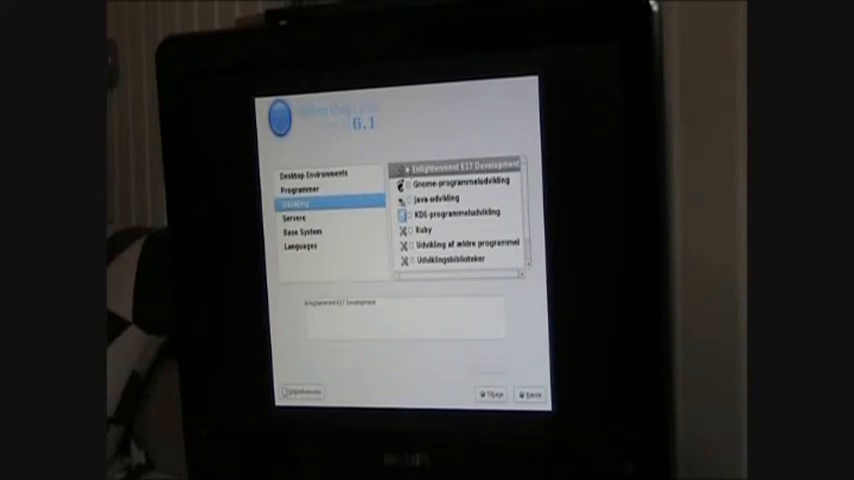
Step: Select the Java-udvikling and Ruby development packages, then view the Servere category
click(455, 198)
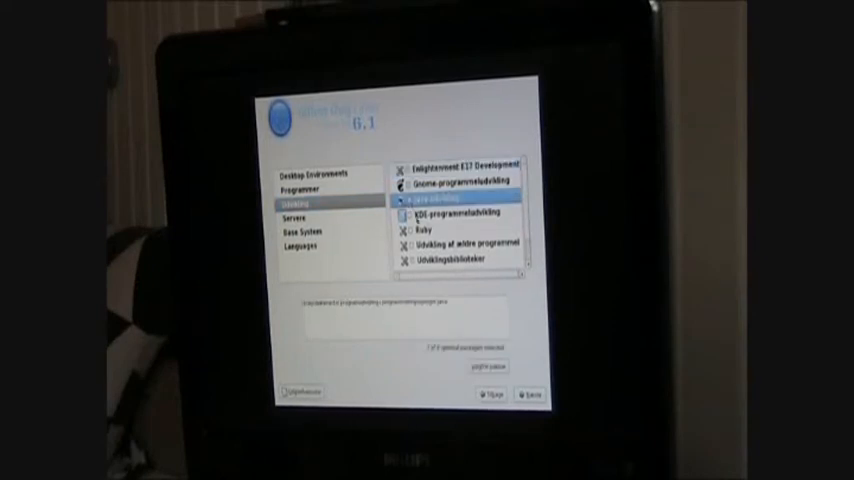
click(450, 212)
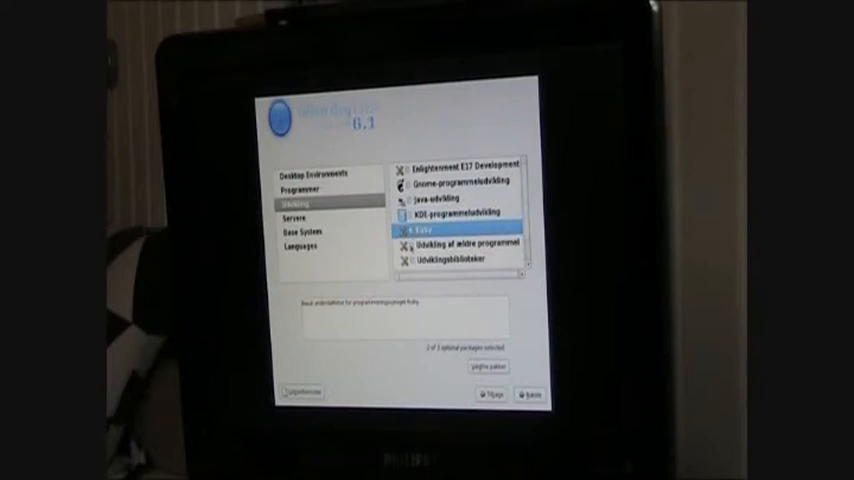
scroll(down, 3)
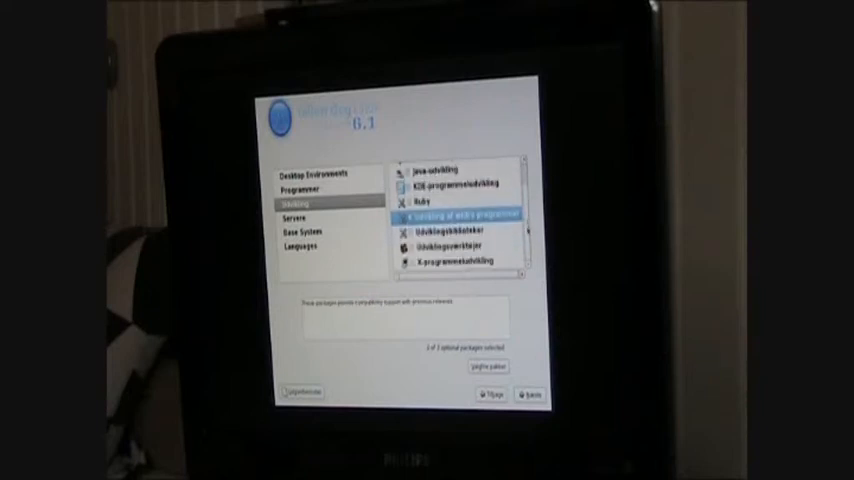
click(310, 215)
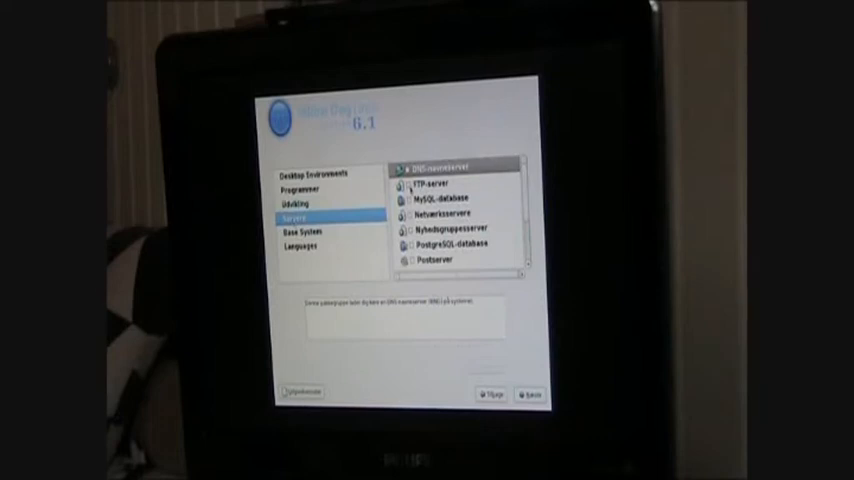
Step: Tick the DNS-navneserver, Nyhedsgruppeserver and Postserver server groups
click(430, 186)
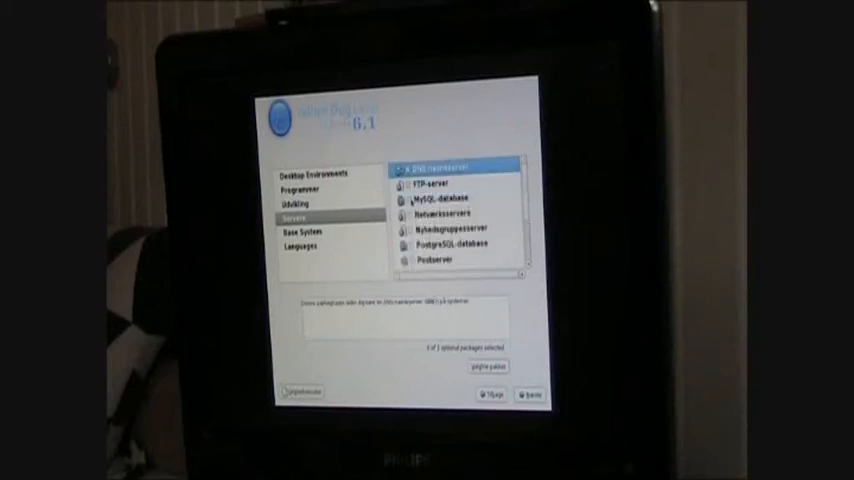
click(450, 228)
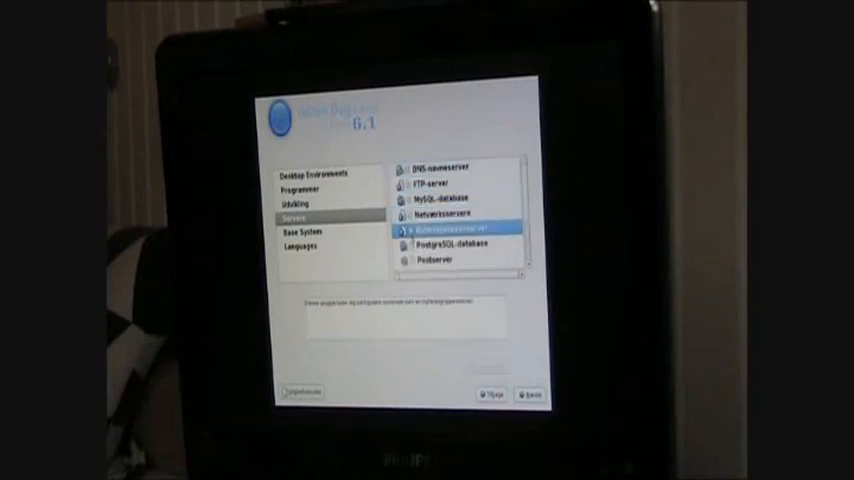
click(450, 259)
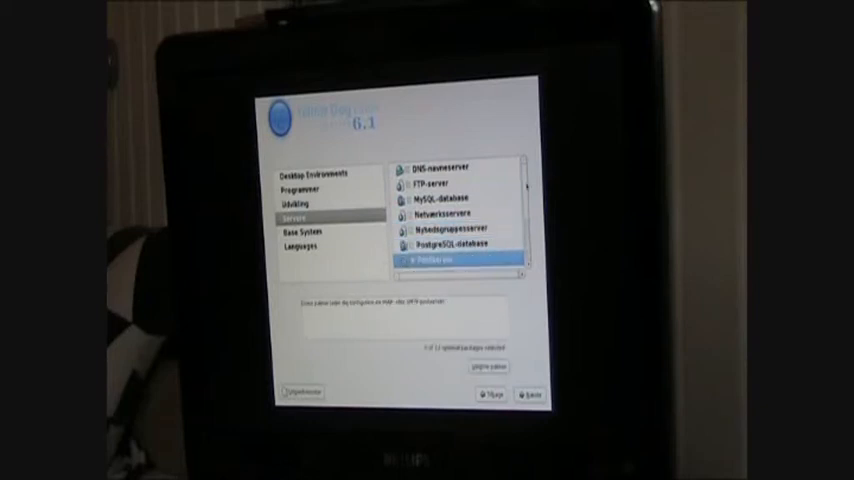